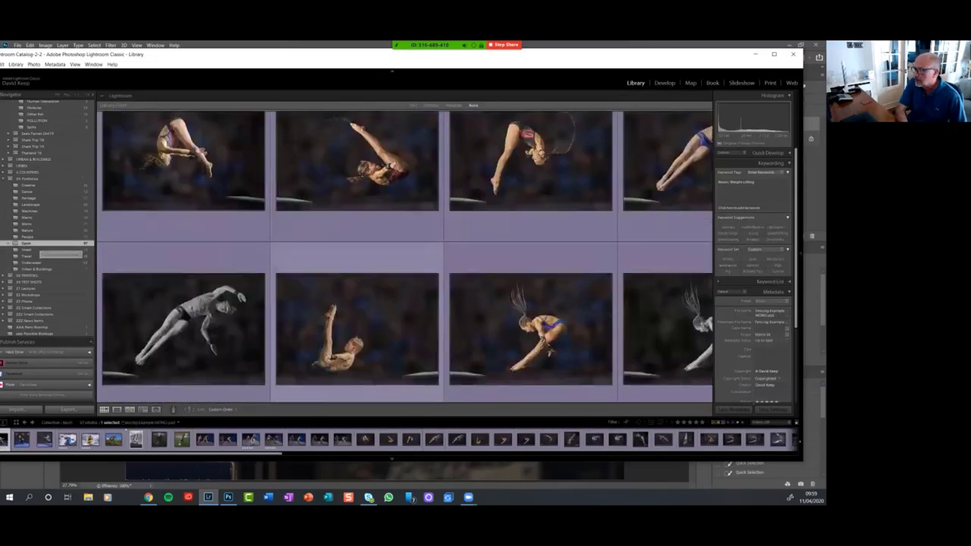
- Scroll the Photoshop view of the diver photo before choosing the Quick Selection tool
scroll(down, 3)
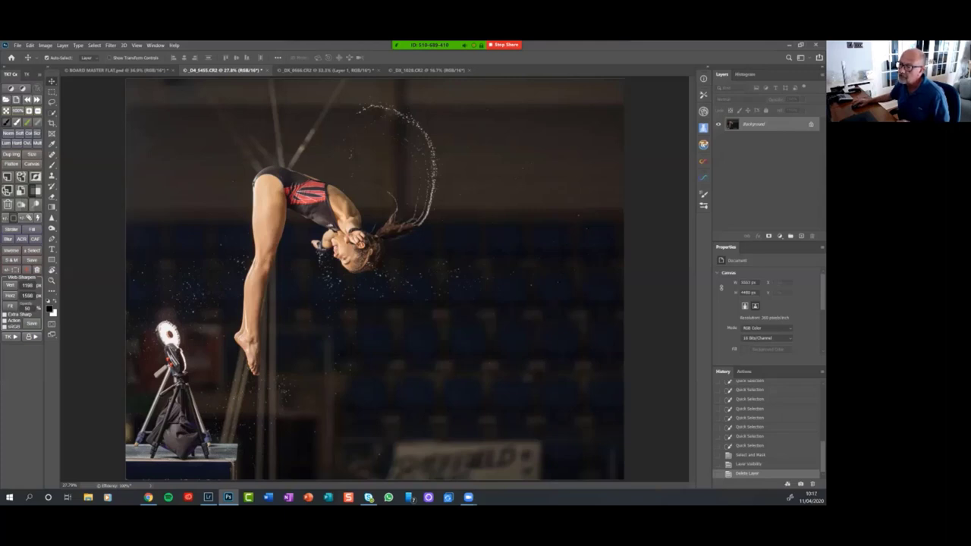
mouse_move(8, 111)
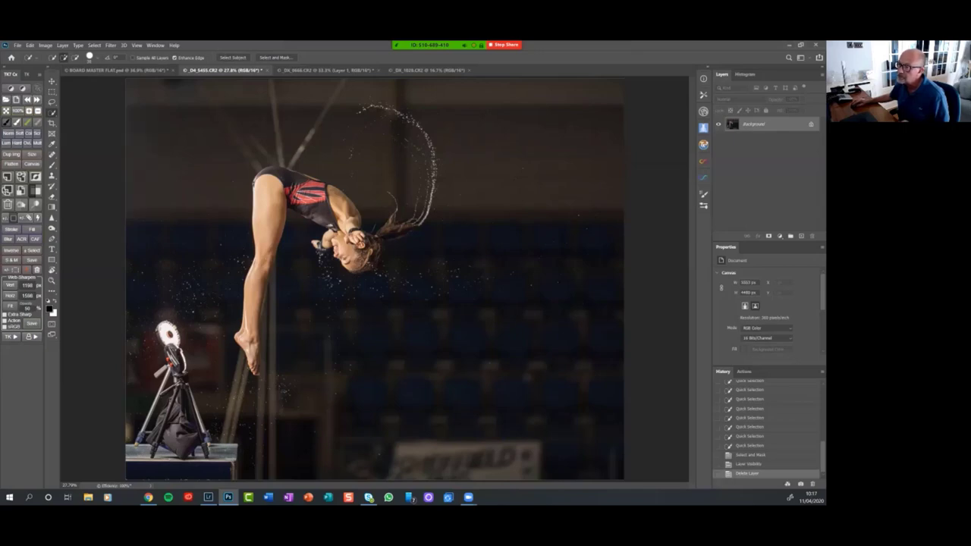
mouse_move(233, 58)
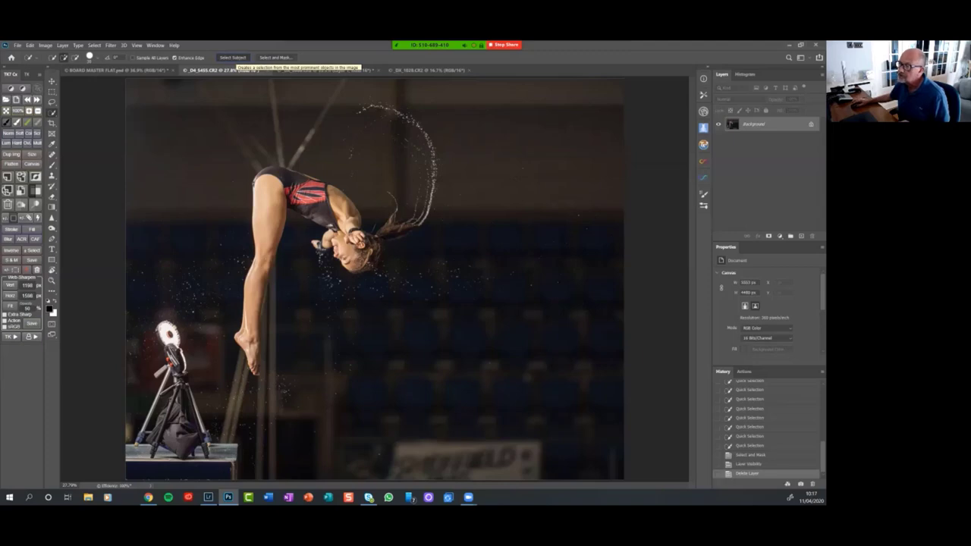
click(275, 58)
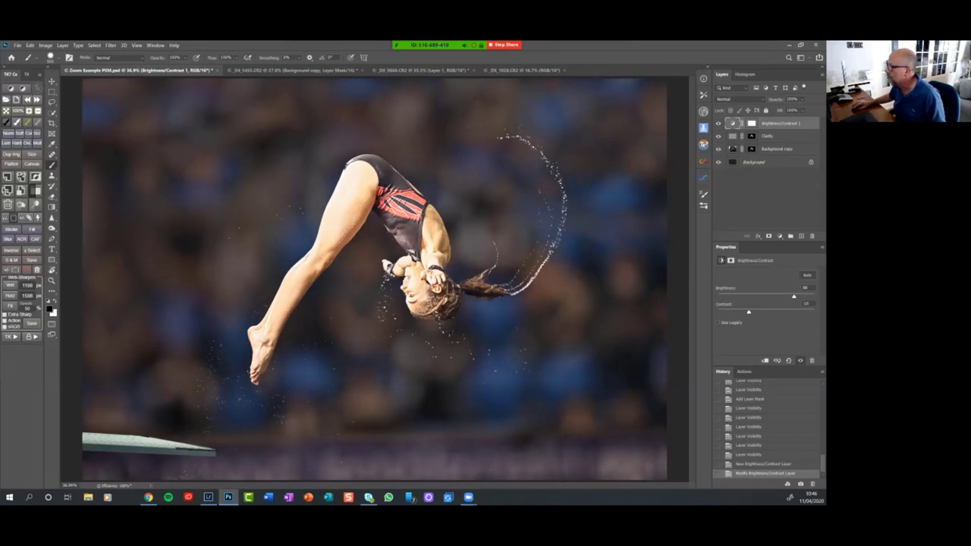
- Load the diver outline from the Clarity mask onto Brightness/Contrast 1, then raise Brightness
click(768, 136)
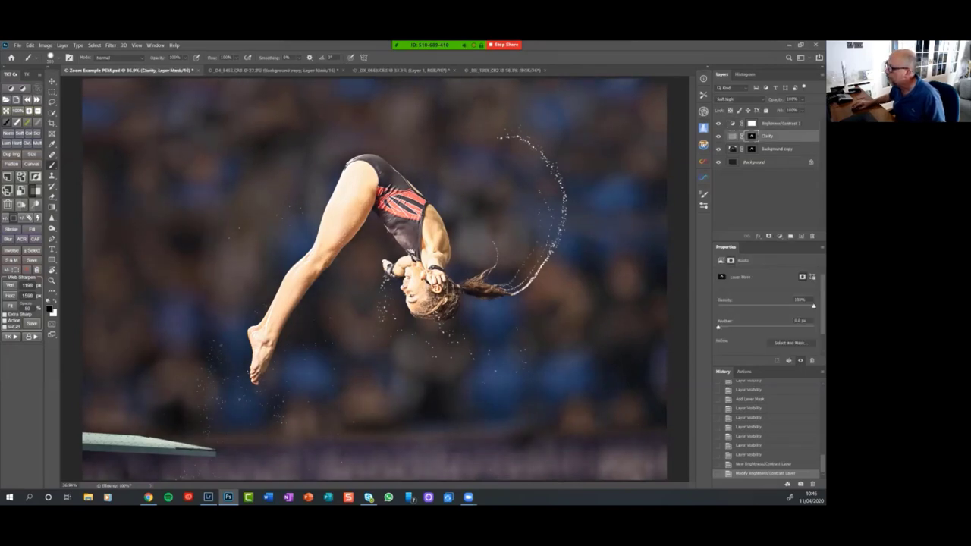
click(766, 133)
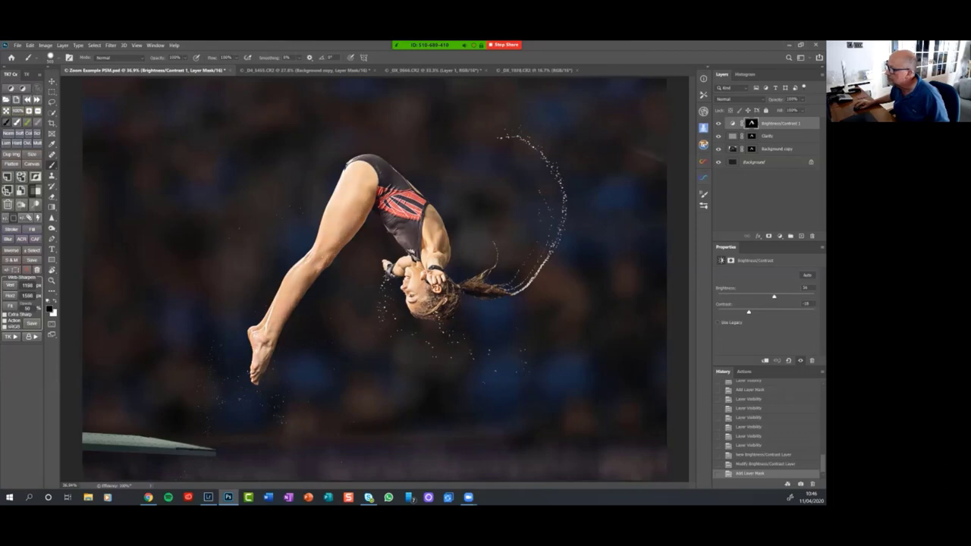
drag(774, 296, 814, 296)
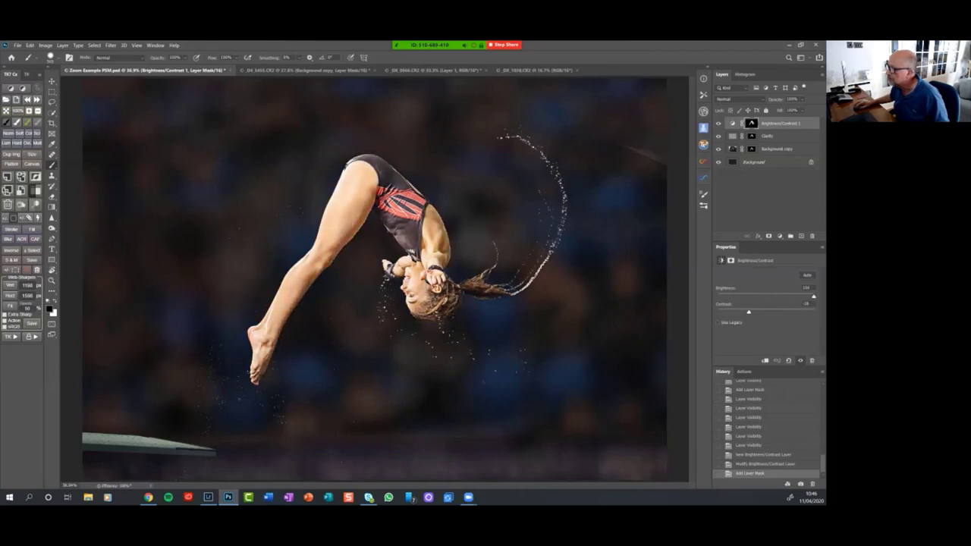